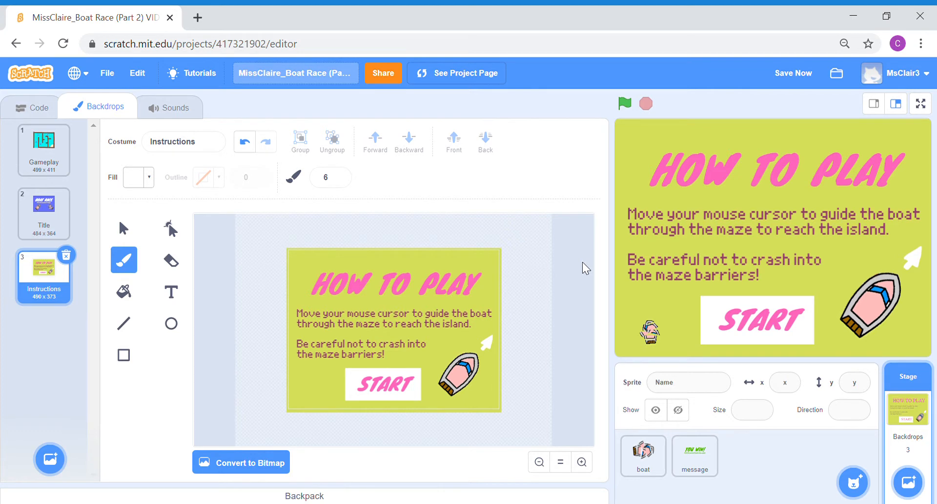
mouse_move(29, 107)
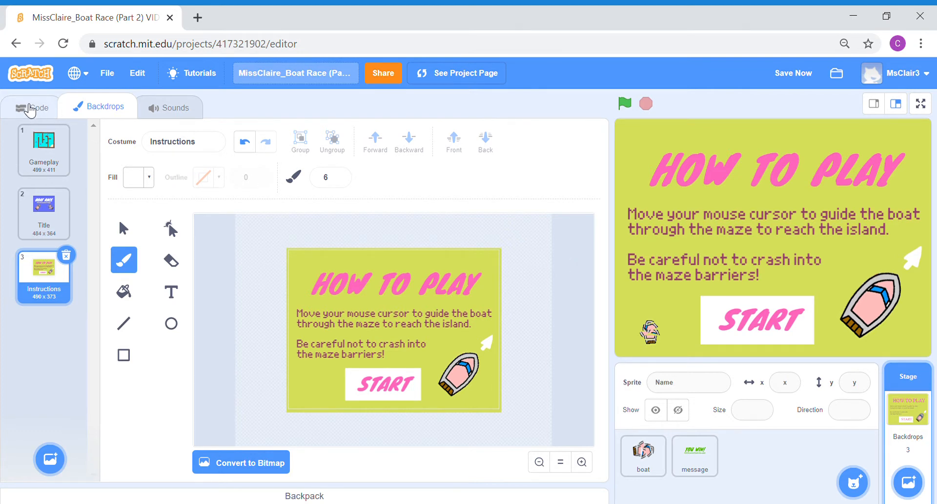
Switch the stage from the Backdrops editor to its empty Code area.
left_click(28, 107)
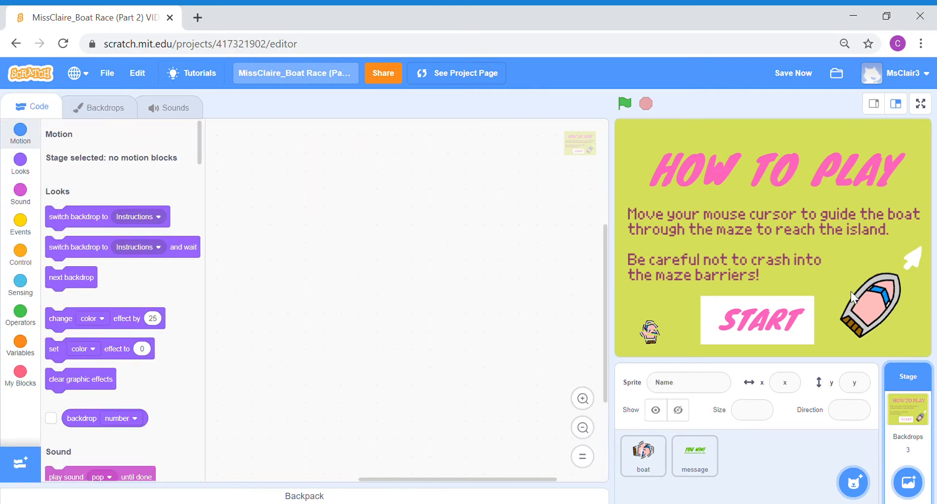
mouse_move(904, 391)
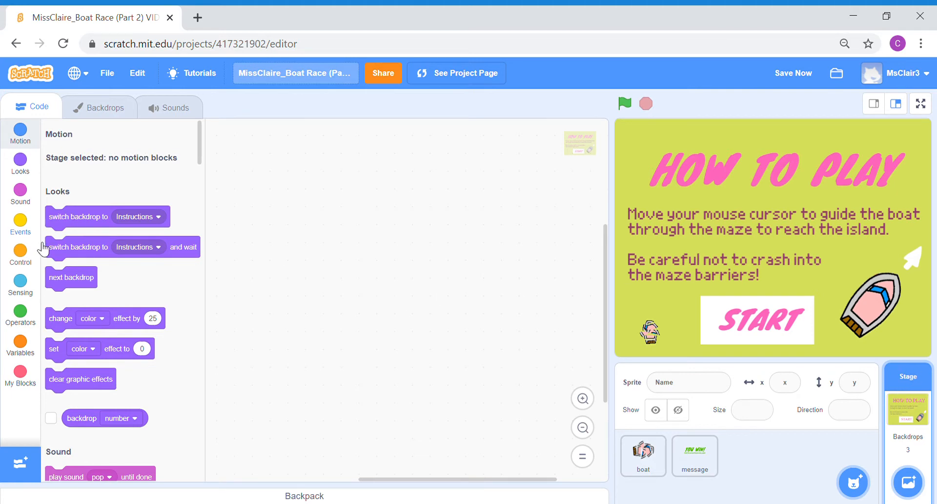
Add a stage script: when green flag clicked, switch backdrop to Title.
left_click(19, 222)
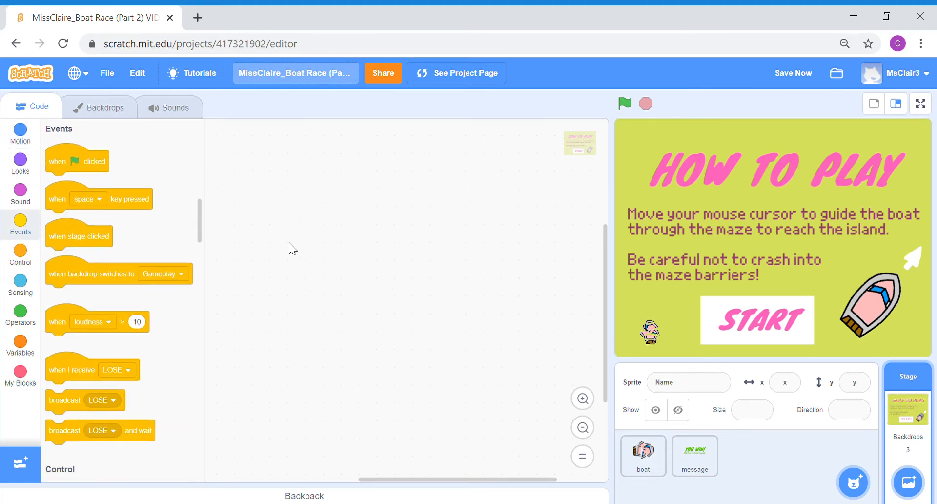
left_click_drag(77, 161, 292, 215)
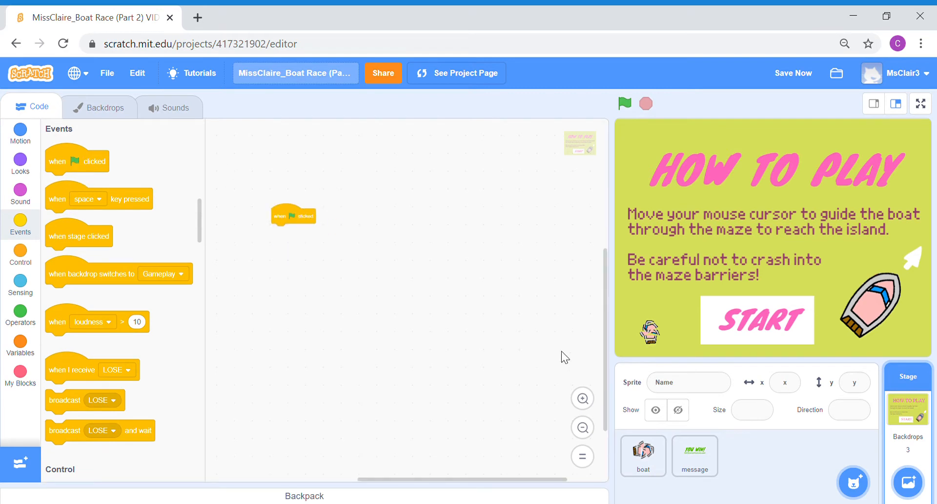
left_click_drag(293, 215, 390, 135)
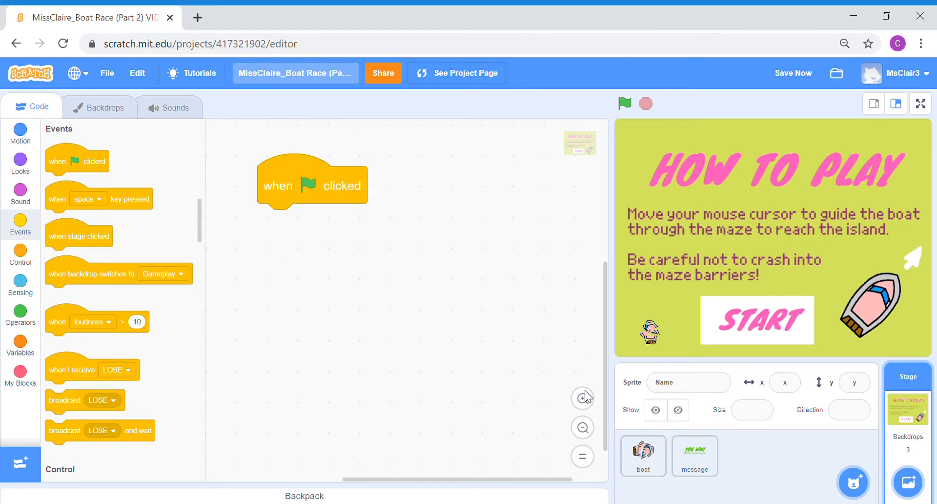
mouse_move(336, 198)
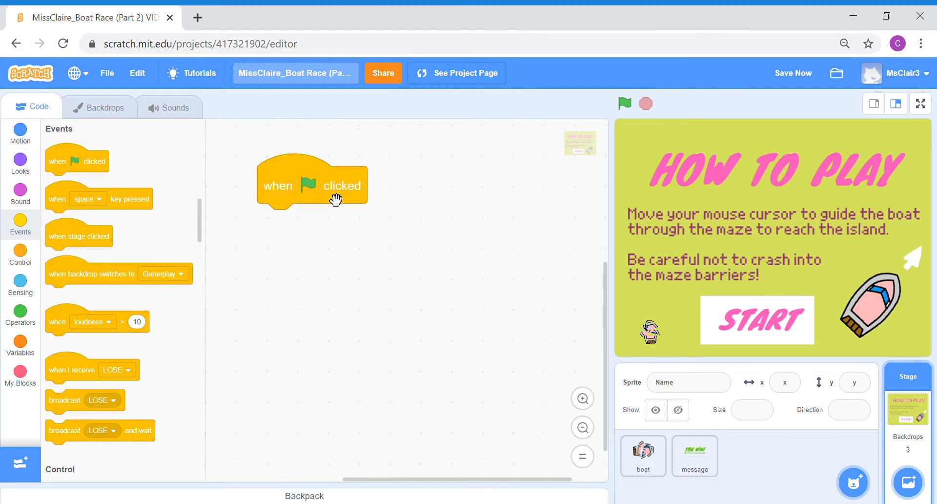
mouse_move(786, 107)
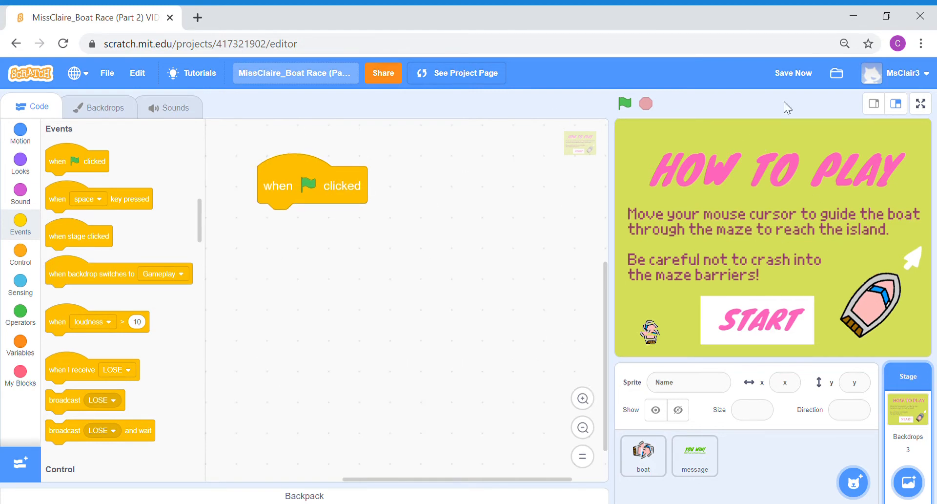
left_click(106, 107)
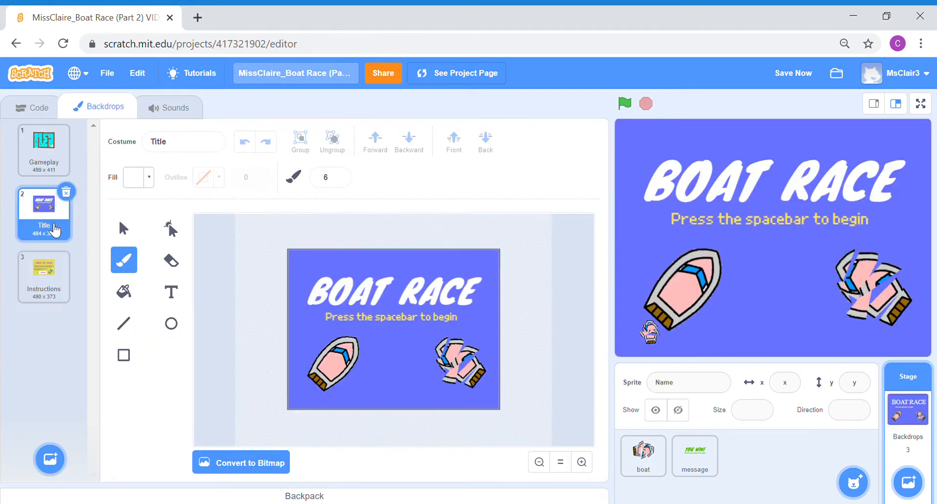
left_click(34, 107)
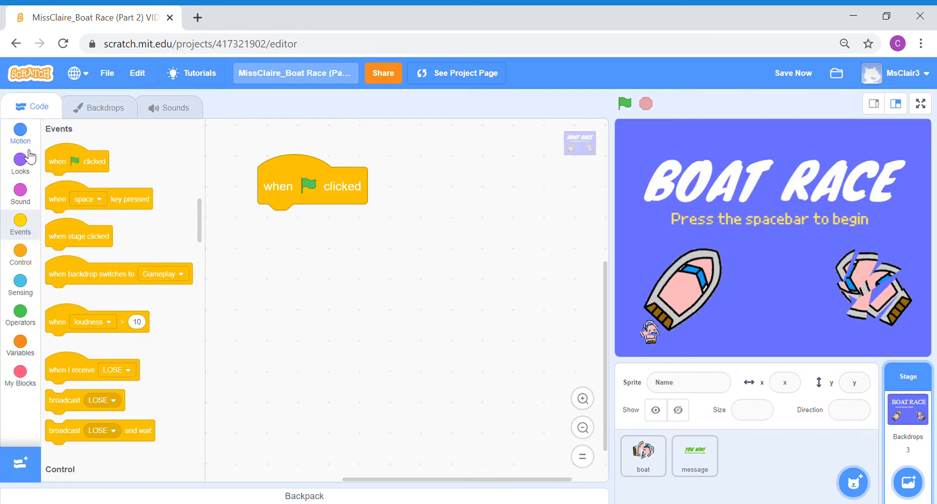
left_click(19, 163)
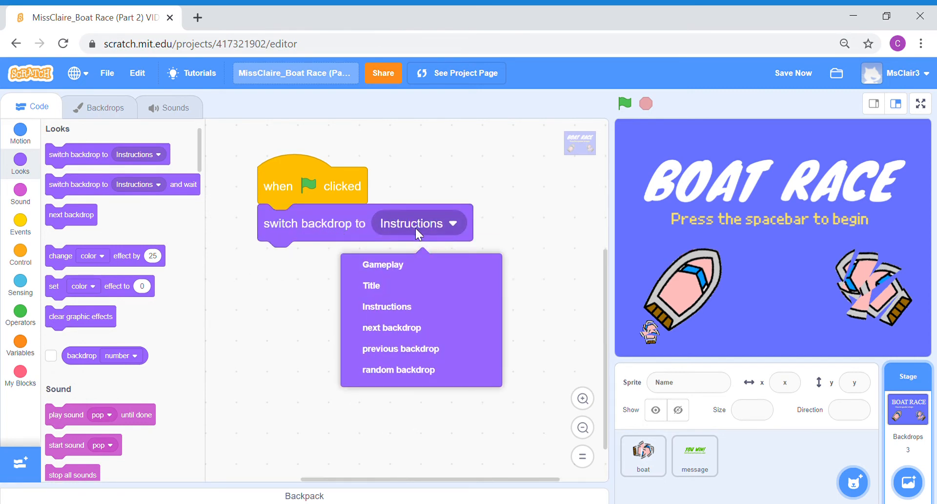
left_click(371, 285)
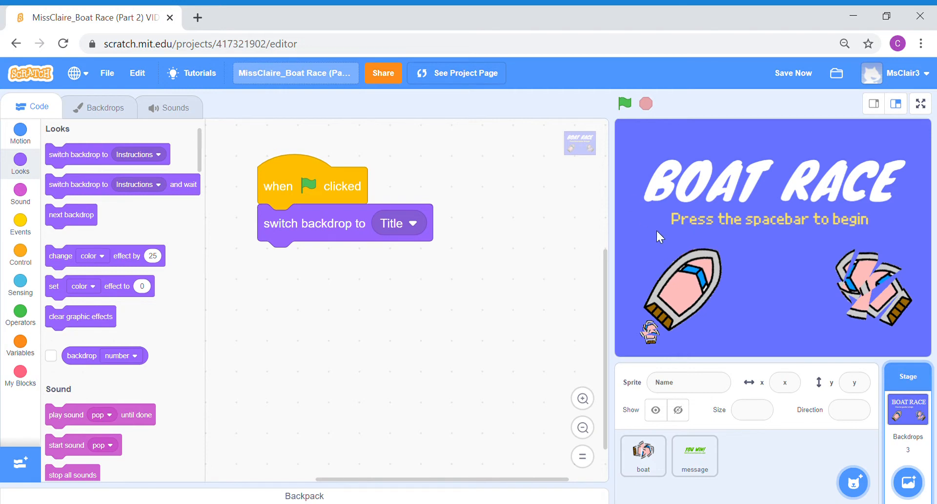
mouse_move(716, 234)
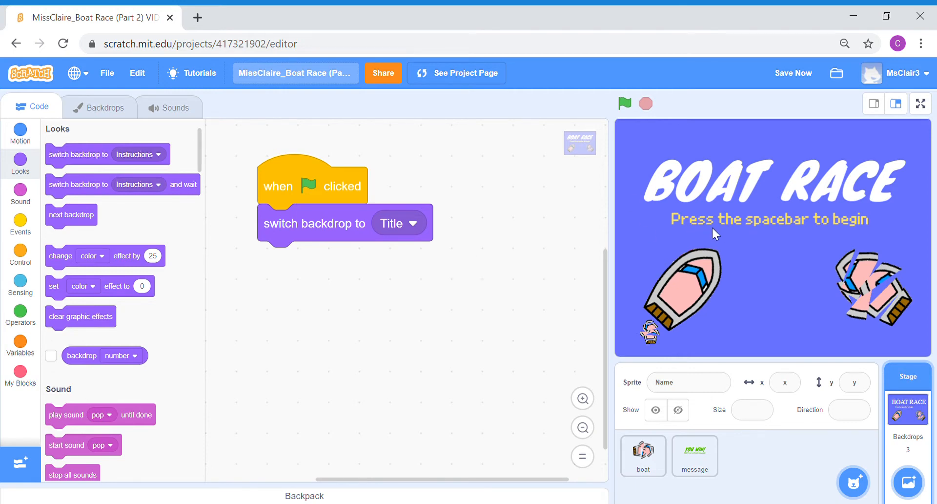
mouse_move(730, 183)
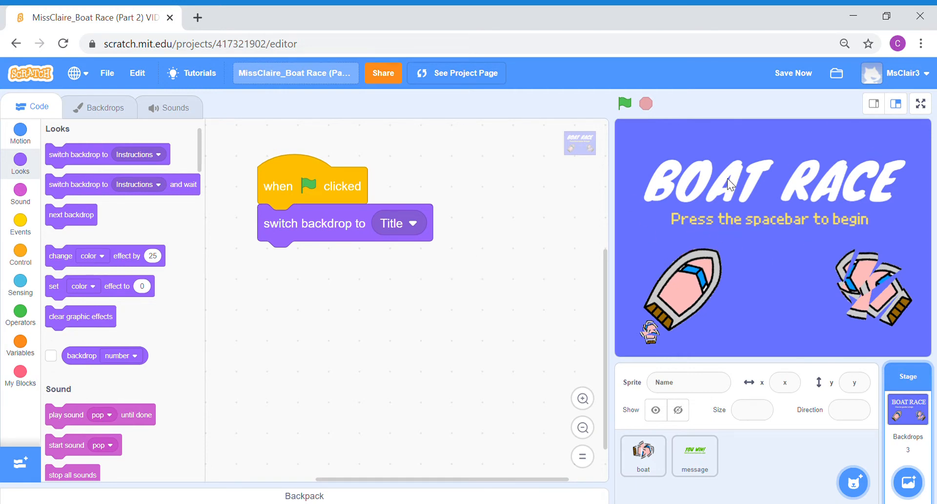
mouse_move(75, 240)
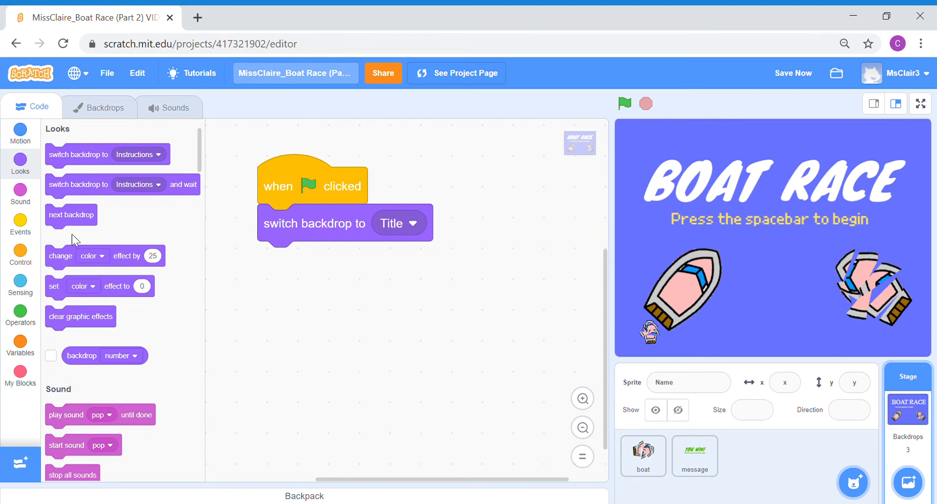
Add a stage script: when space key pressed, switch backdrop to Instructions.
left_click(21, 224)
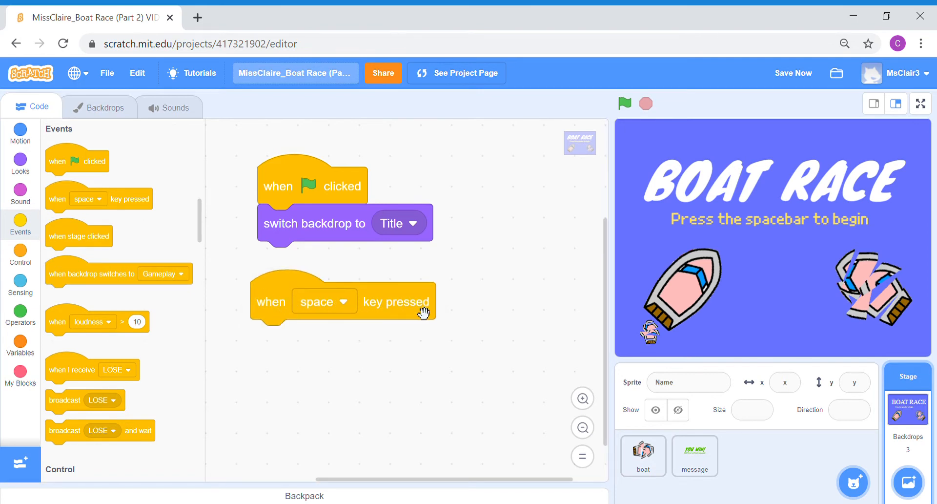
left_click(20, 159)
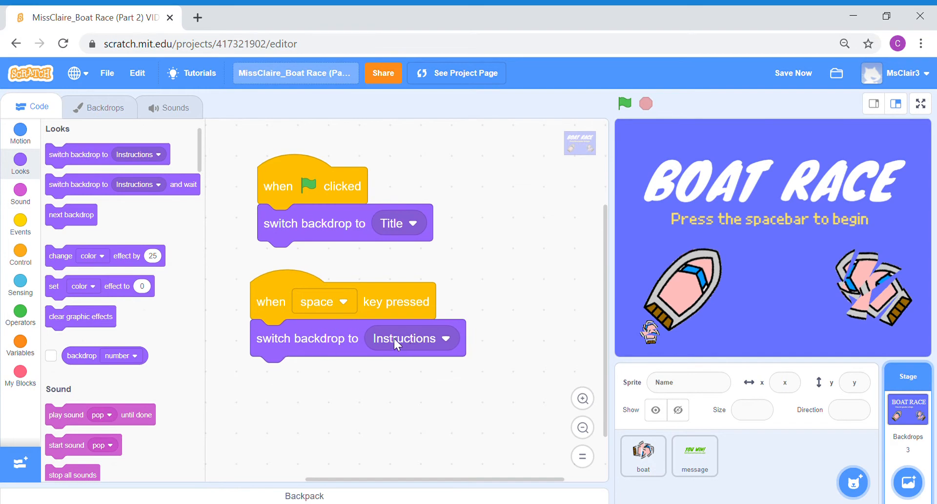
mouse_move(113, 111)
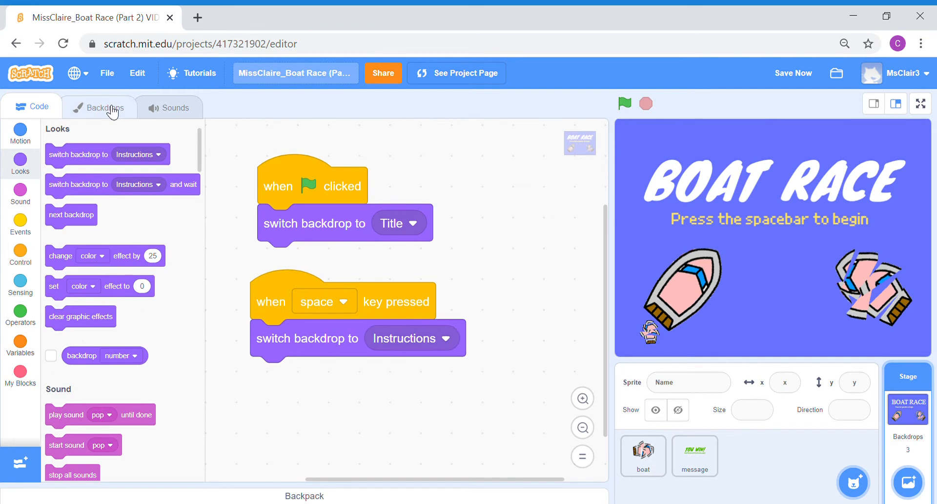
mouse_move(103, 125)
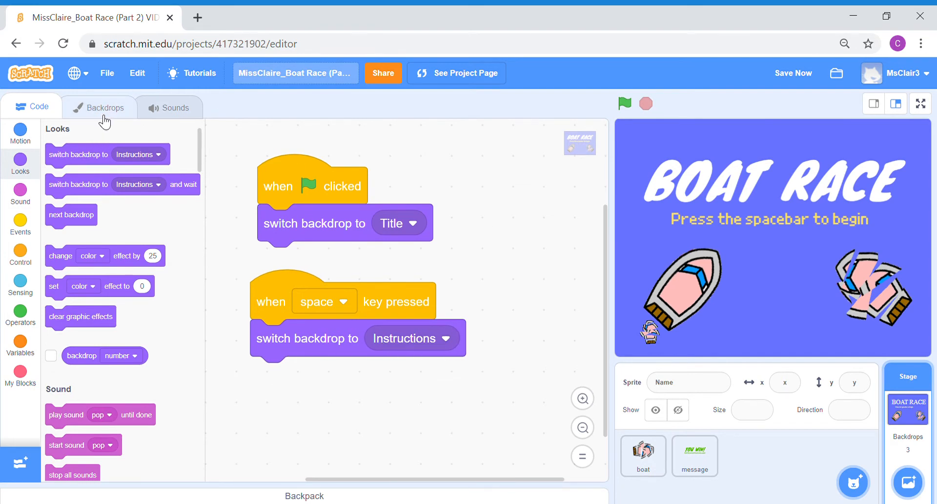
Show the Instructions backdrop on the stage via the Backdrops list.
left_click(99, 106)
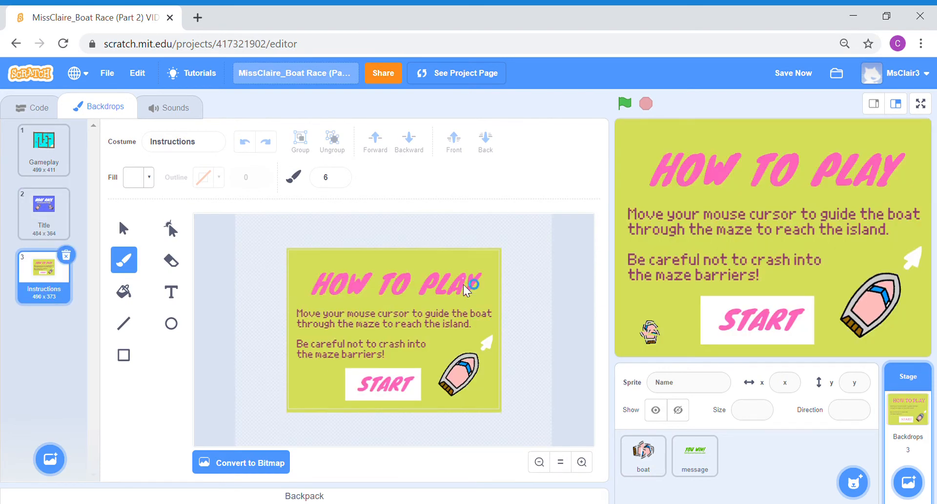
mouse_move(875, 156)
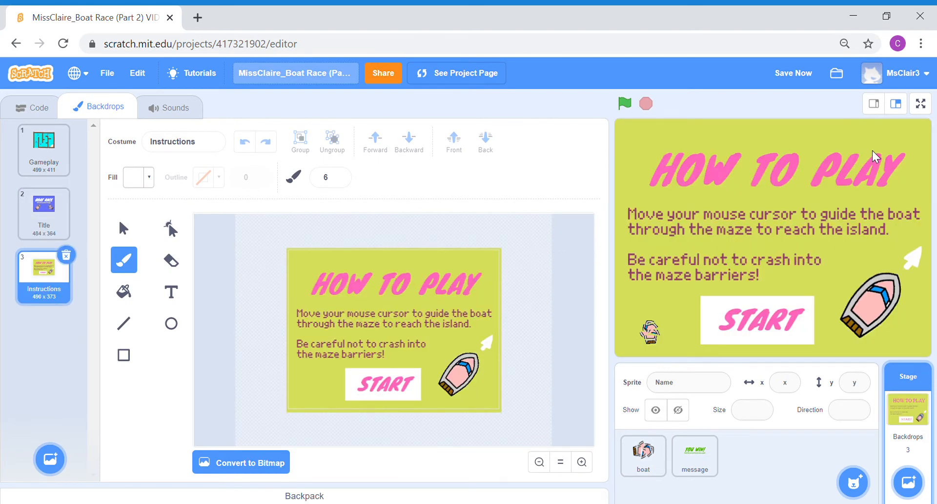
mouse_move(786, 343)
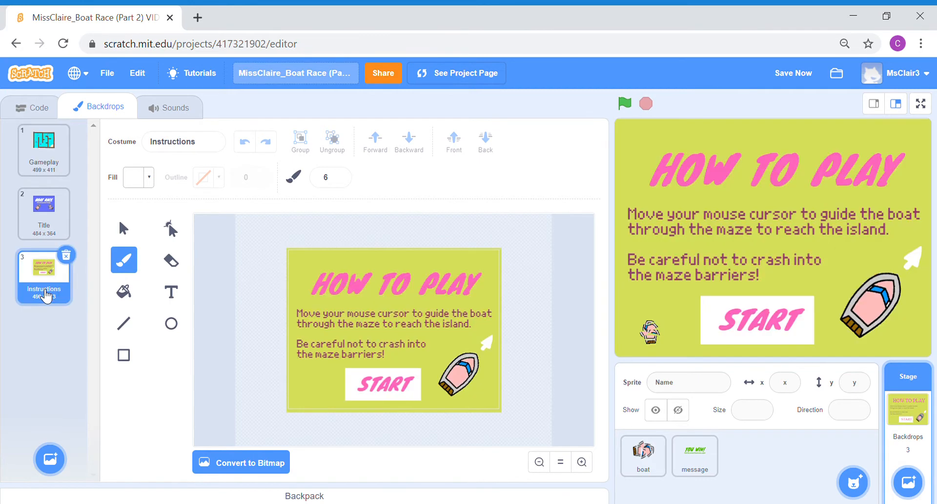
left_click(32, 108)
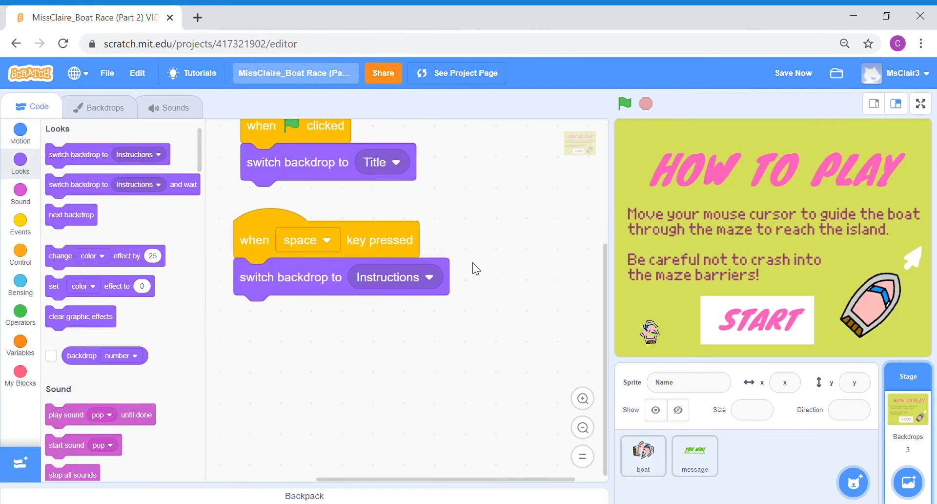
mouse_move(21, 225)
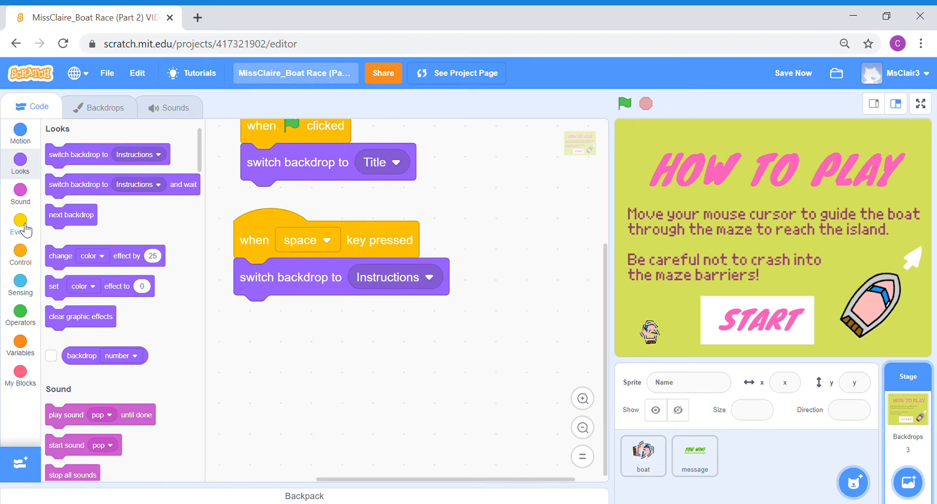
Add a stage script: when backdrop switches to Instructions, forever if mouse down? switch backdrop to Gameplay.
left_click(20, 218)
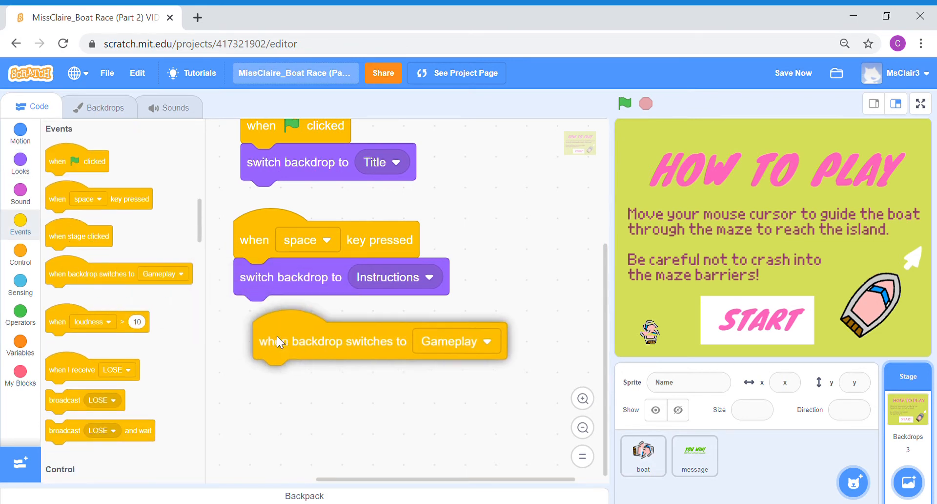
left_click(449, 341)
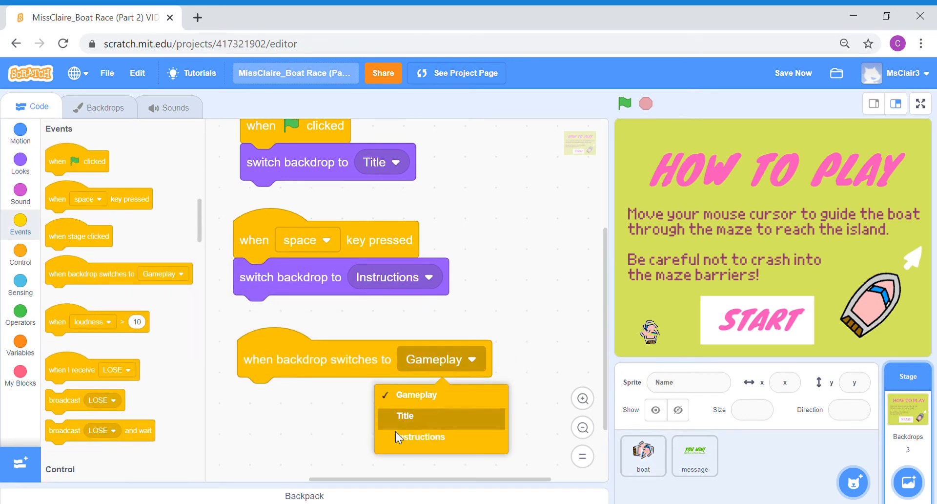
left_click(422, 436)
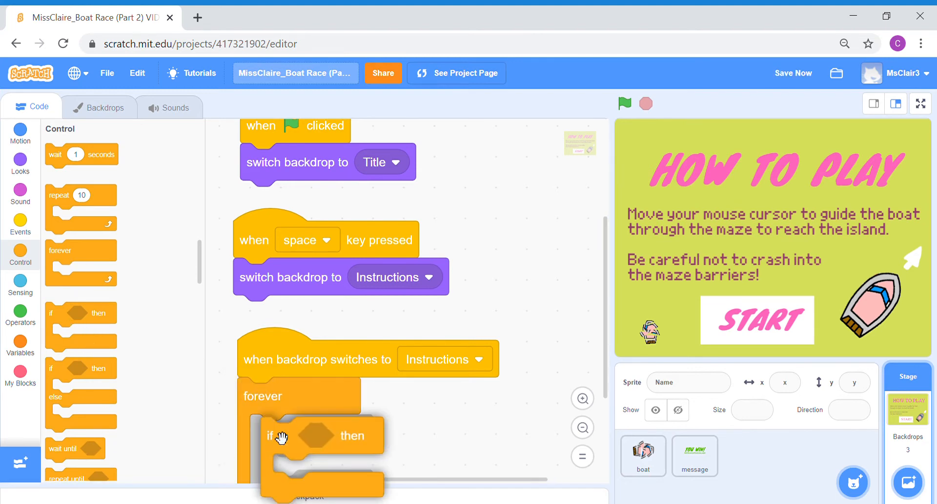
scroll("down", 3)
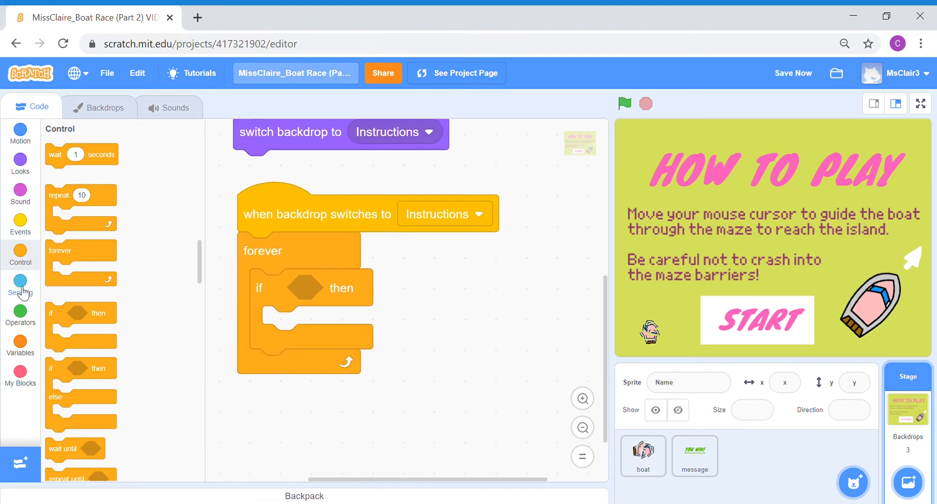
left_click(19, 280)
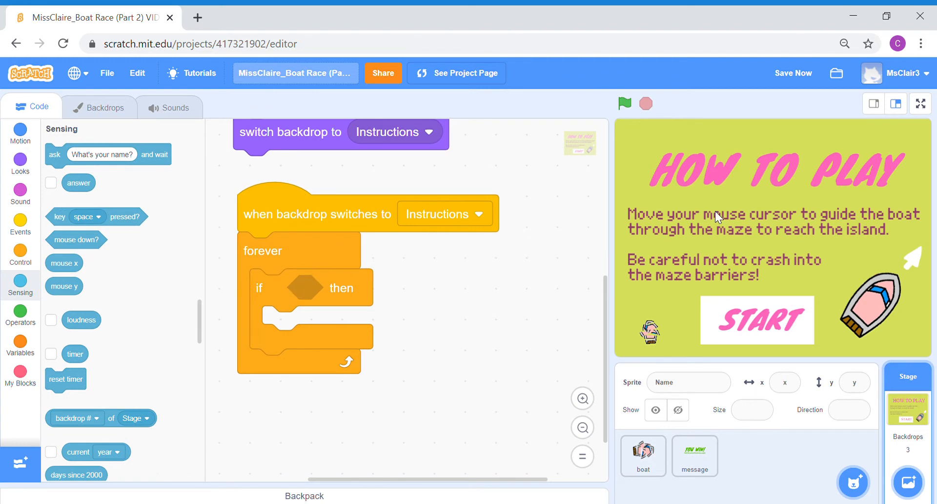
left_click_drag(76, 239, 305, 293)
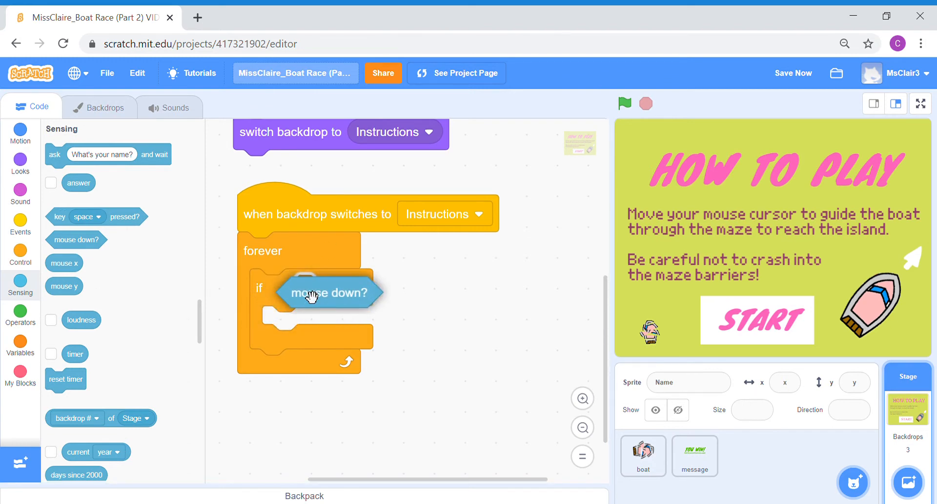
left_click_drag(329, 292, 339, 287)
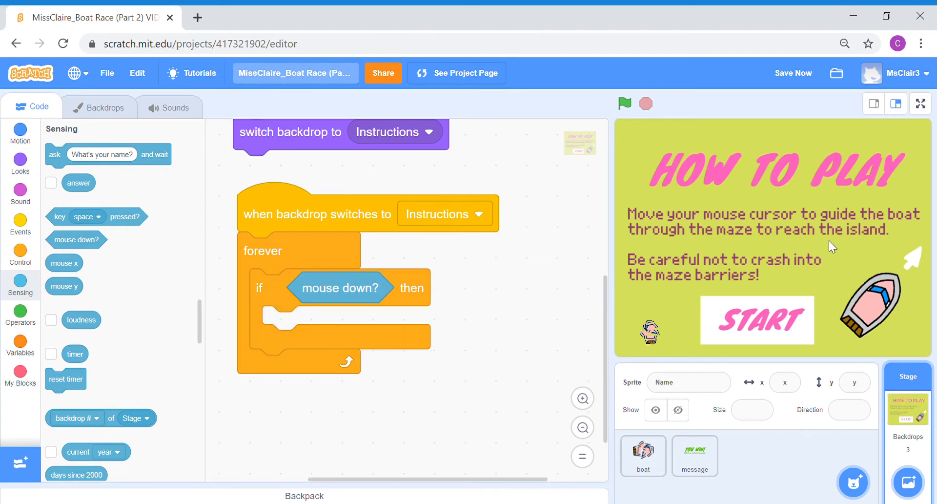
left_click(19, 159)
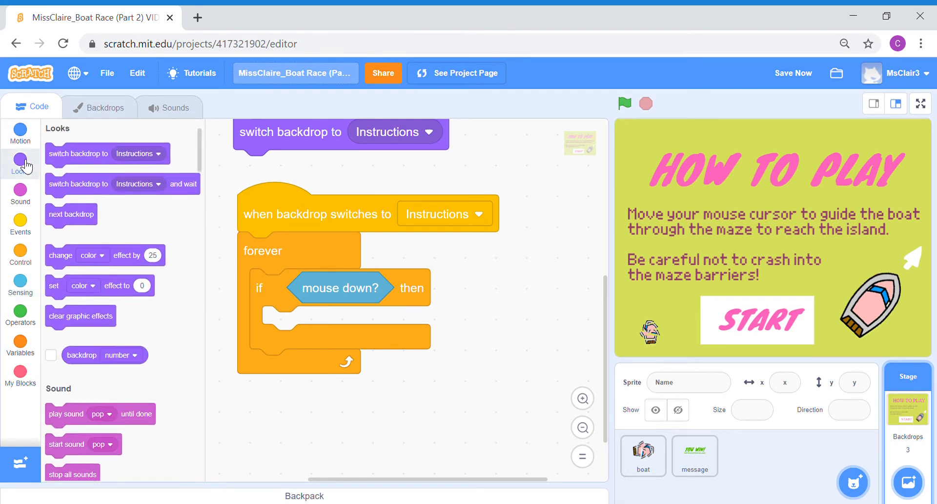
left_click_drag(79, 153, 320, 324)
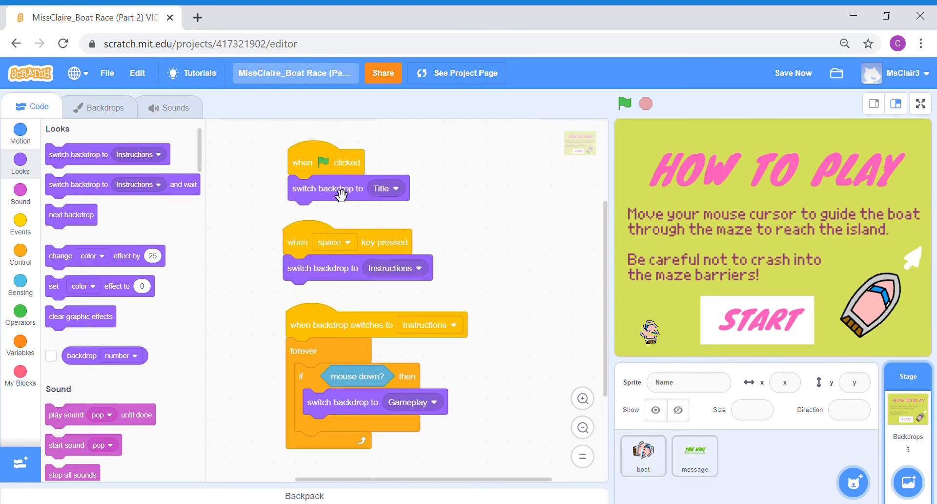
mouse_move(651, 298)
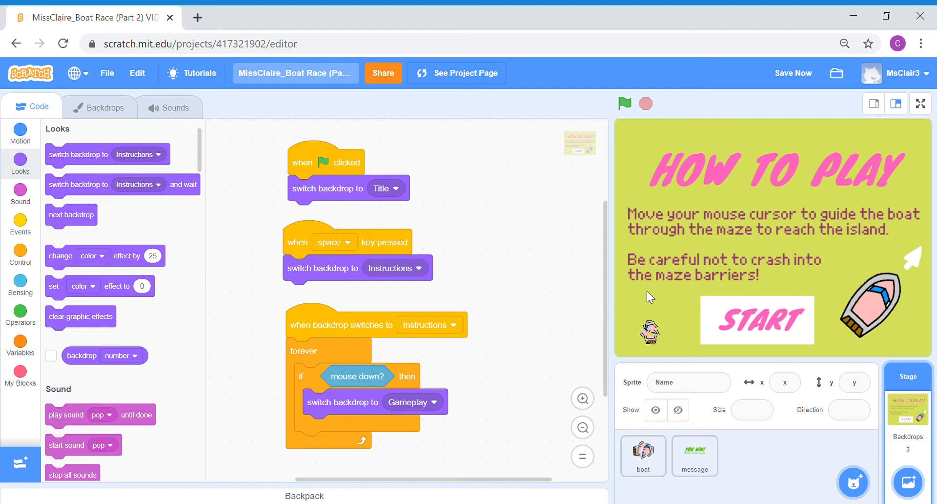
mouse_move(410, 257)
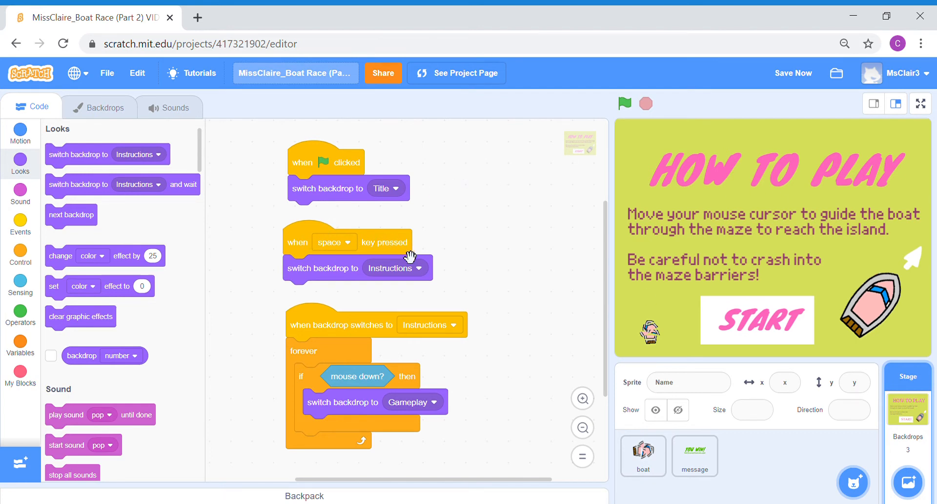
mouse_move(867, 178)
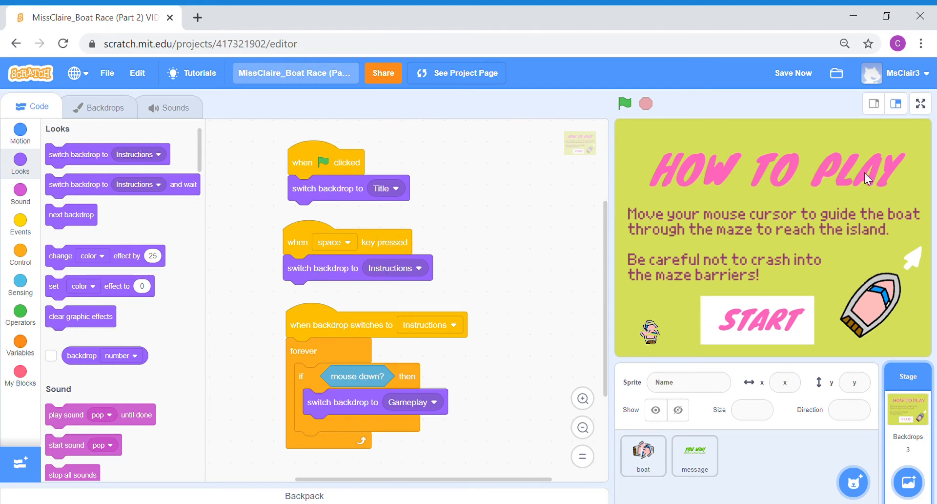
mouse_move(706, 293)
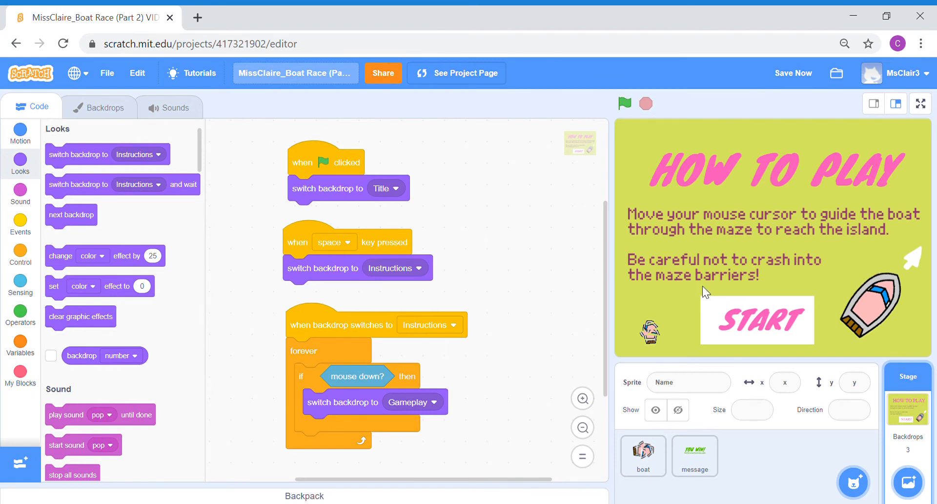
mouse_move(348, 345)
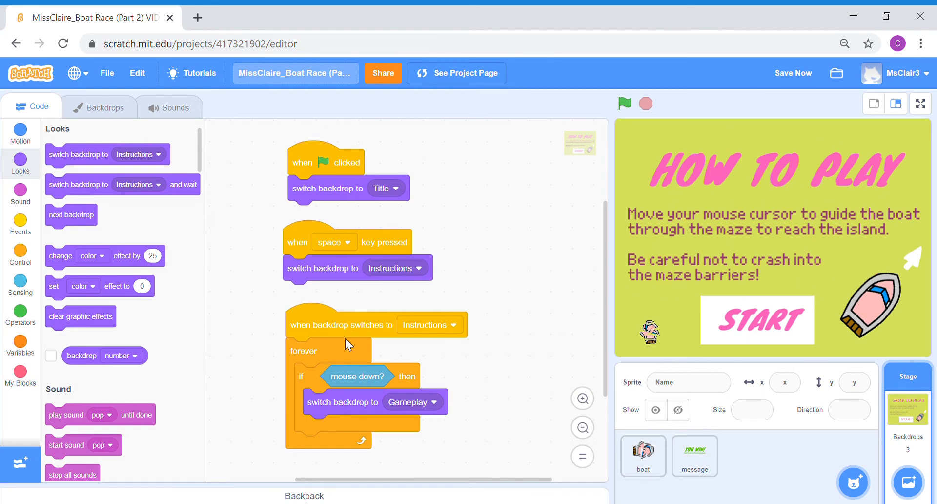
mouse_move(755, 309)
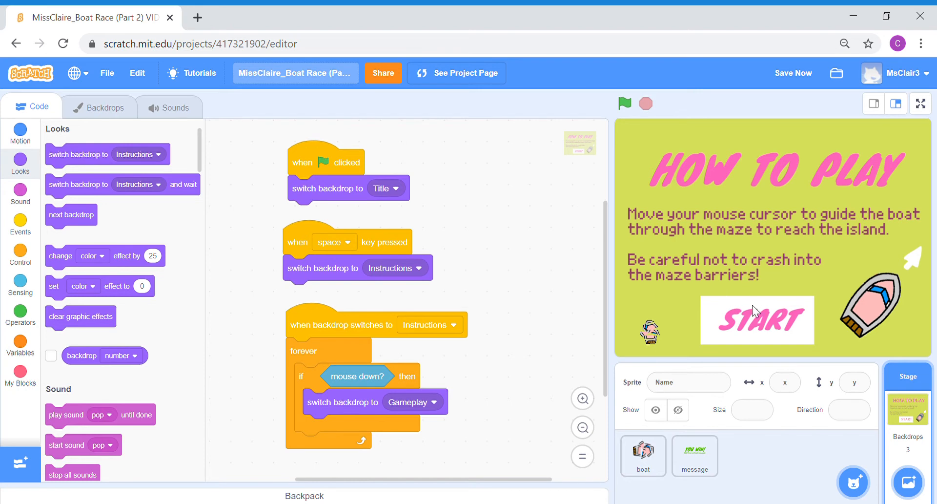
mouse_move(555, 258)
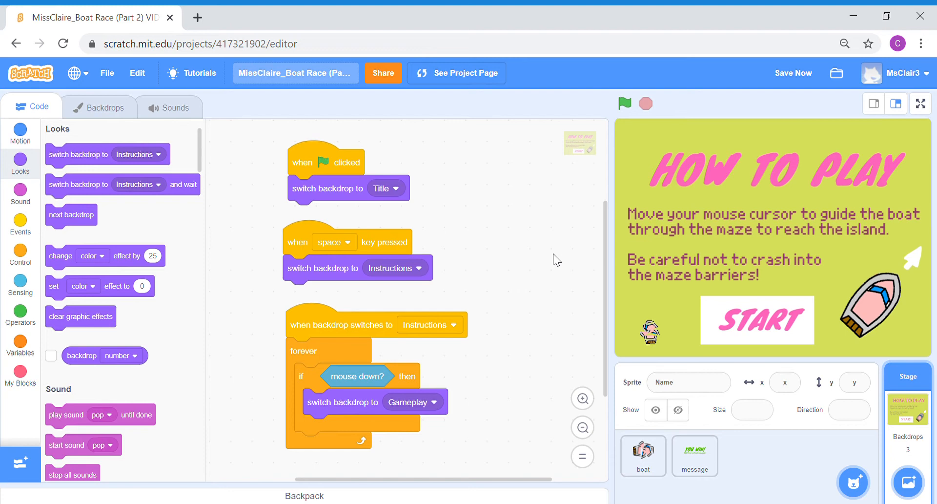
Select the boat sprite to bring up its movement script.
left_click(643, 454)
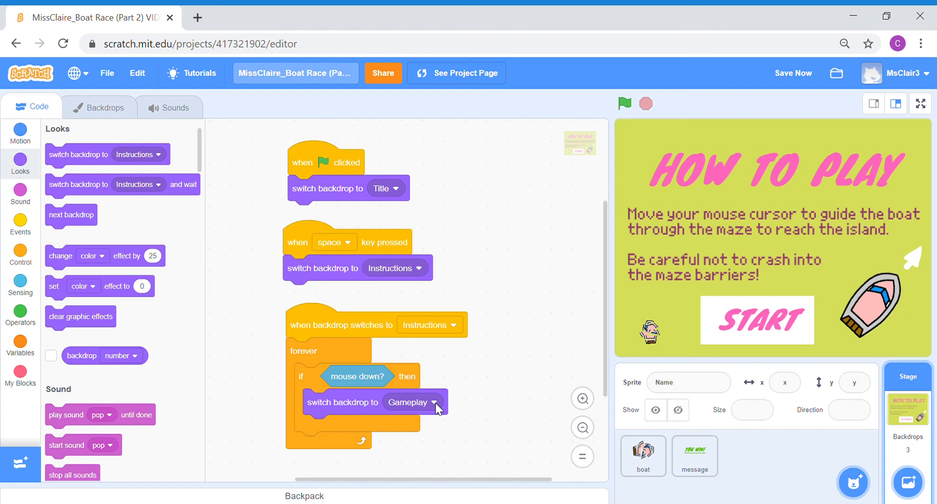
left_click(643, 455)
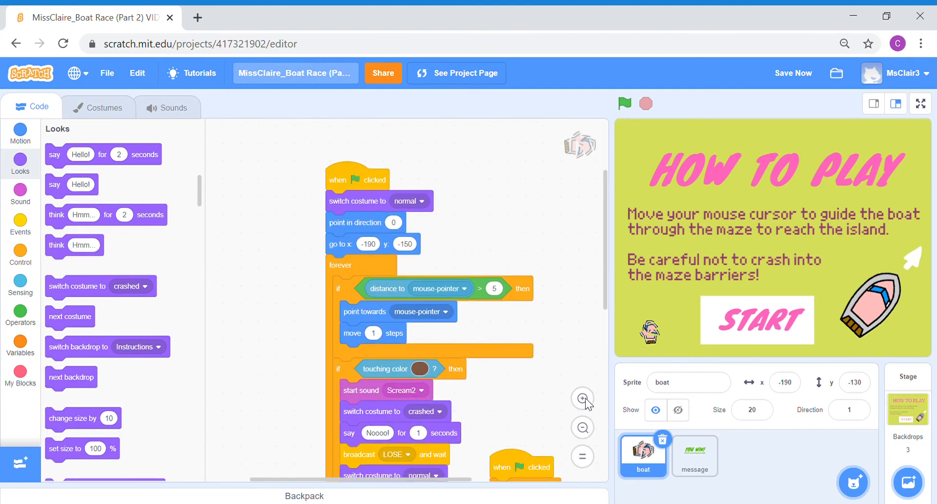
Give the boat a second green-flag script that hides it at the start.
left_click(582, 399)
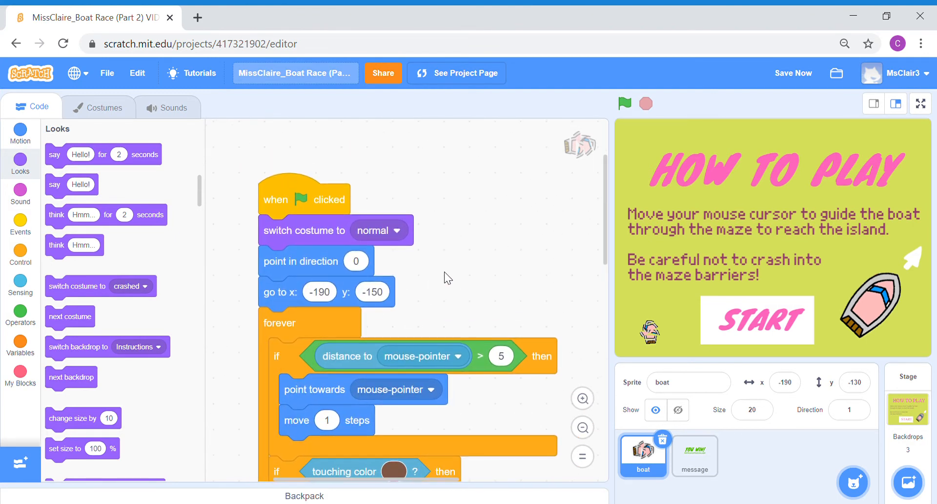
left_click(19, 223)
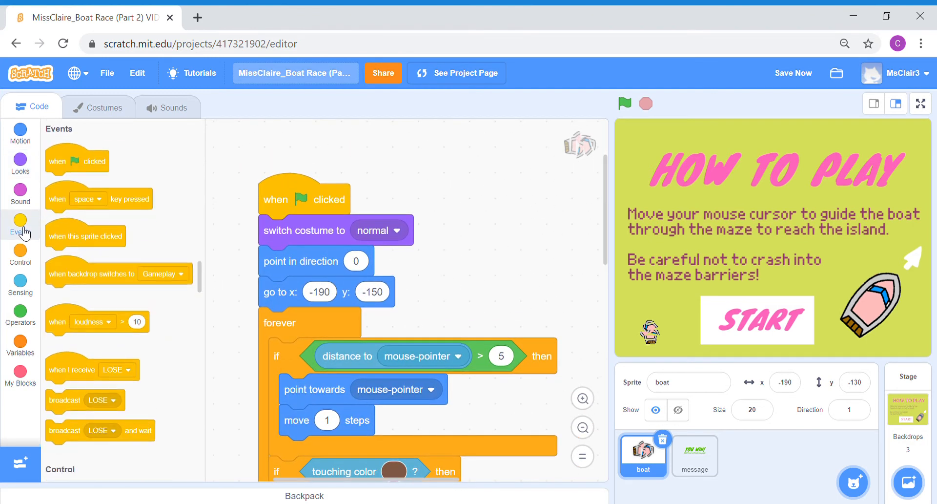
left_click_drag(76, 160, 518, 200)
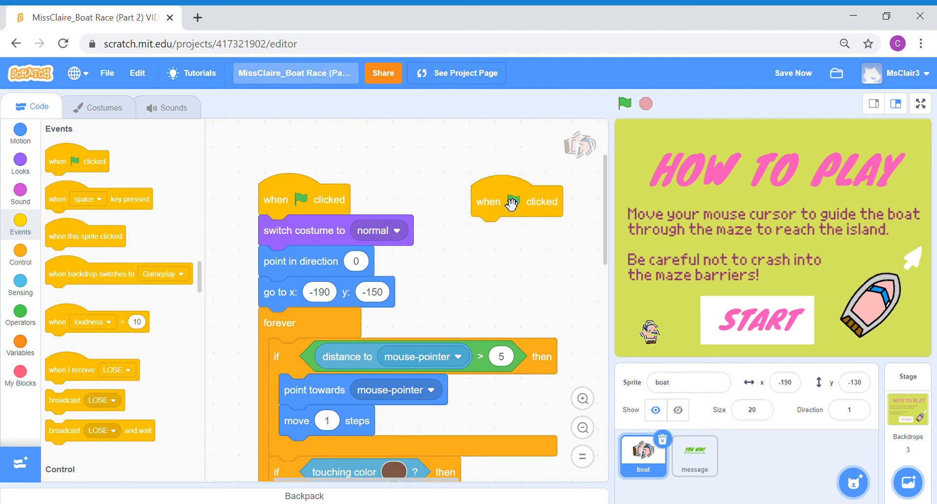
mouse_move(611, 289)
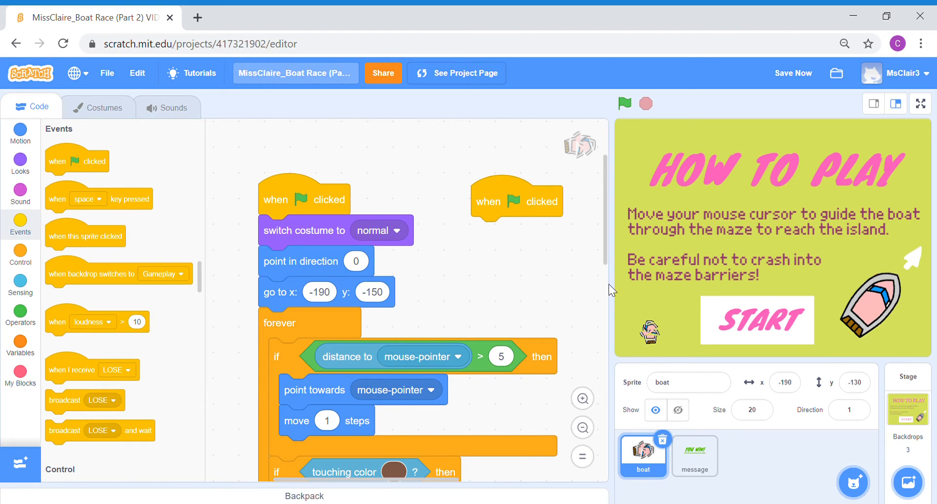
left_click(20, 160)
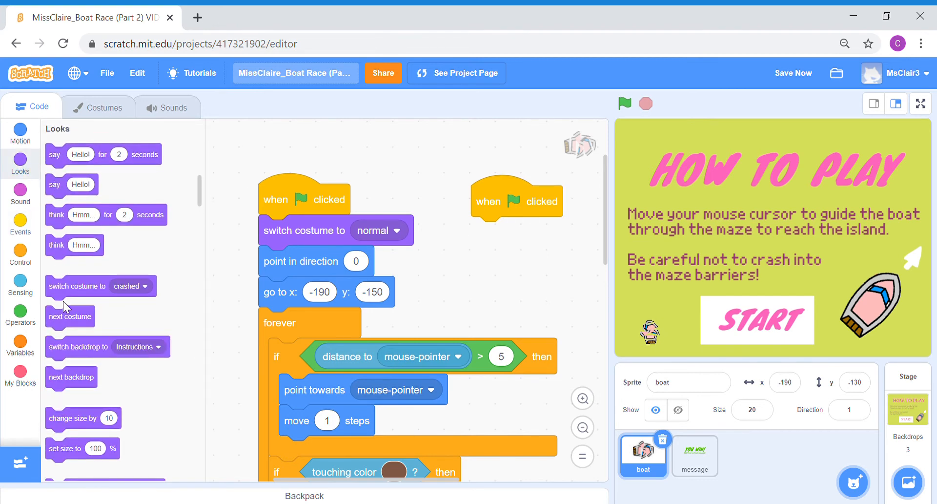
scroll("down", 3)
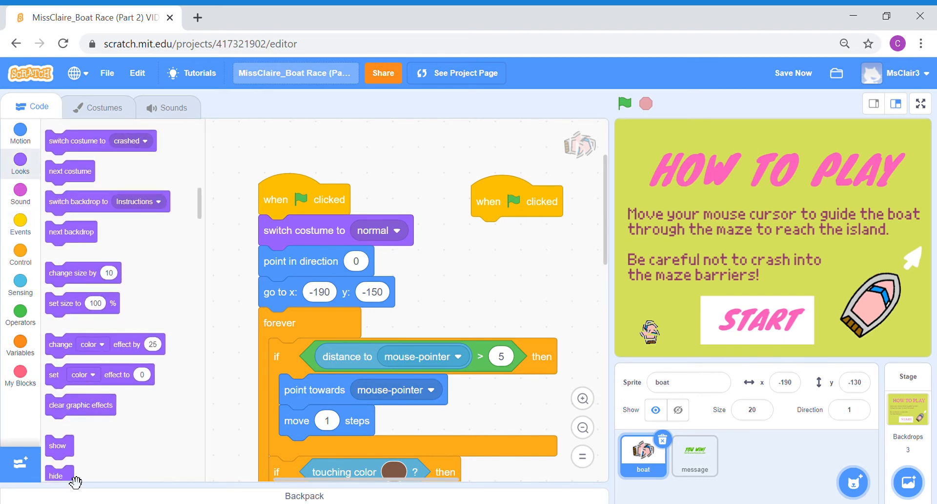
left_click_drag(56, 475, 491, 234)
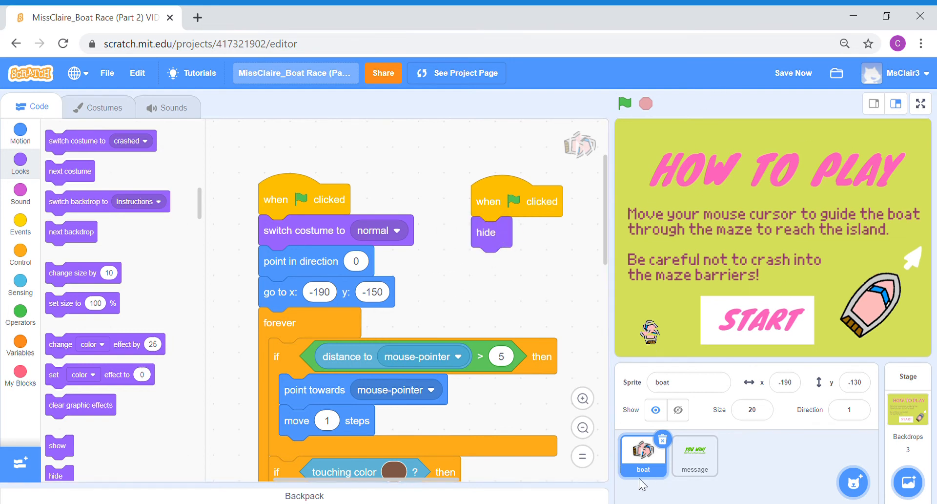
mouse_move(543, 276)
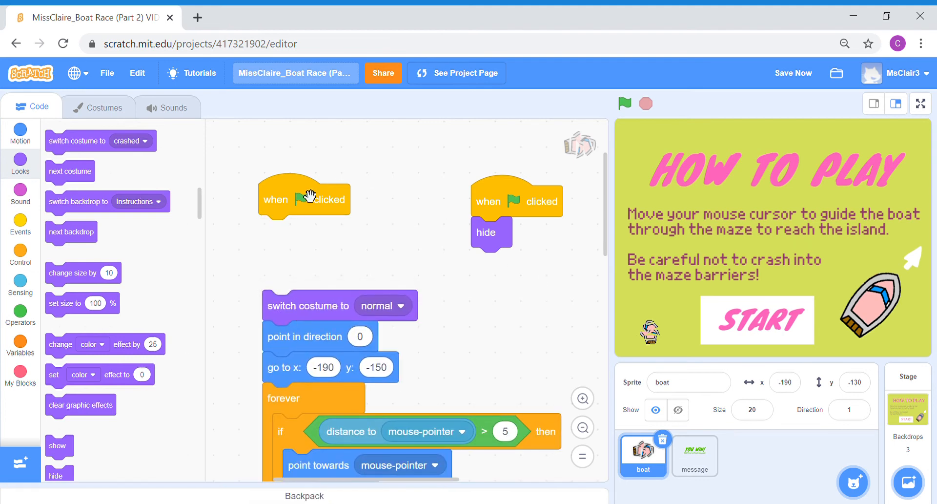
Detach and delete the green-flag hat from the boat's movement script.
left_click_drag(304, 199, 317, 228)
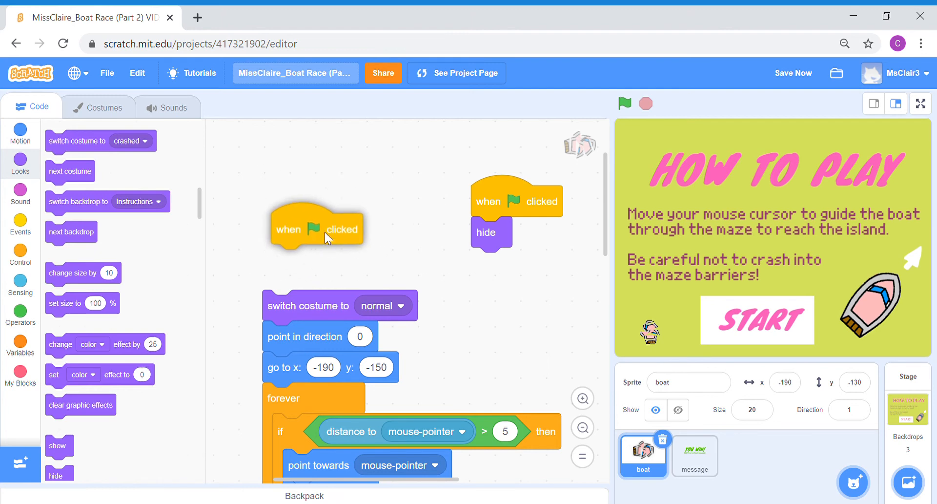
left_click_drag(316, 227, 344, 465)
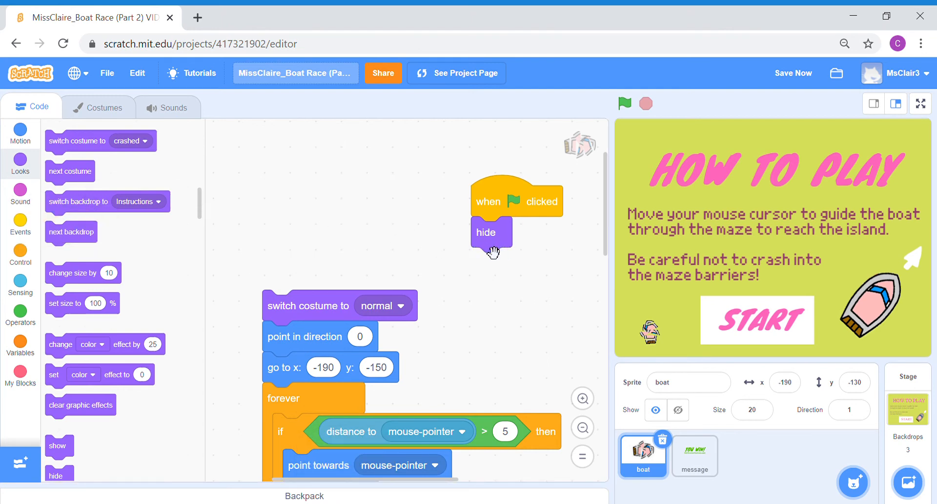
Start the movement script with 'when backdrop switches to Gameplay' followed by 'show', then view the stage full screen.
left_click(20, 223)
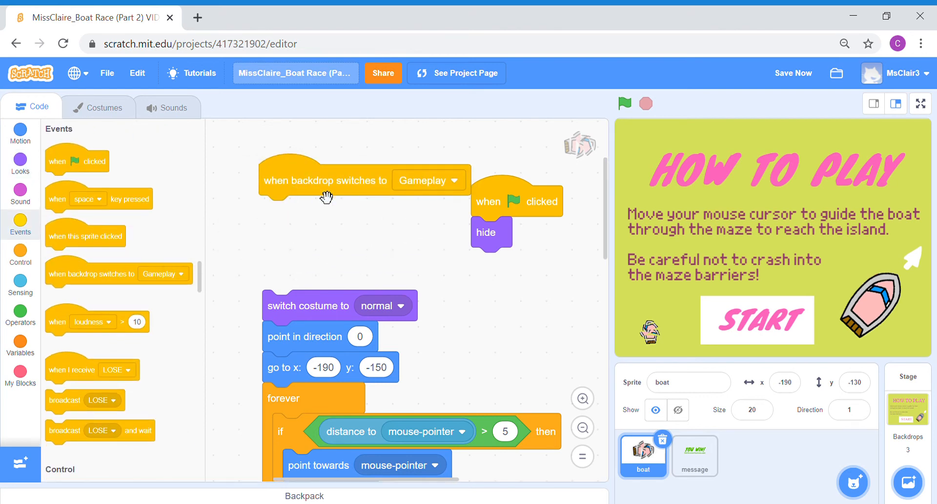
mouse_move(750, 283)
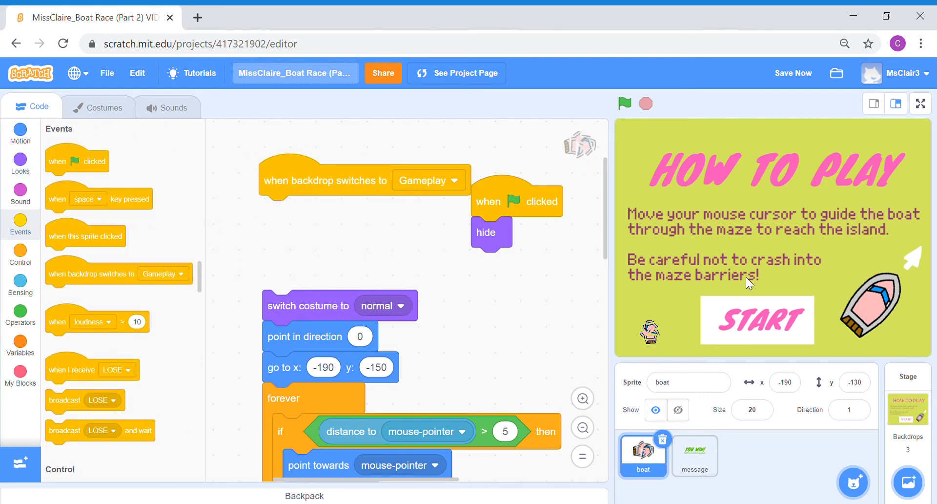
left_click(19, 158)
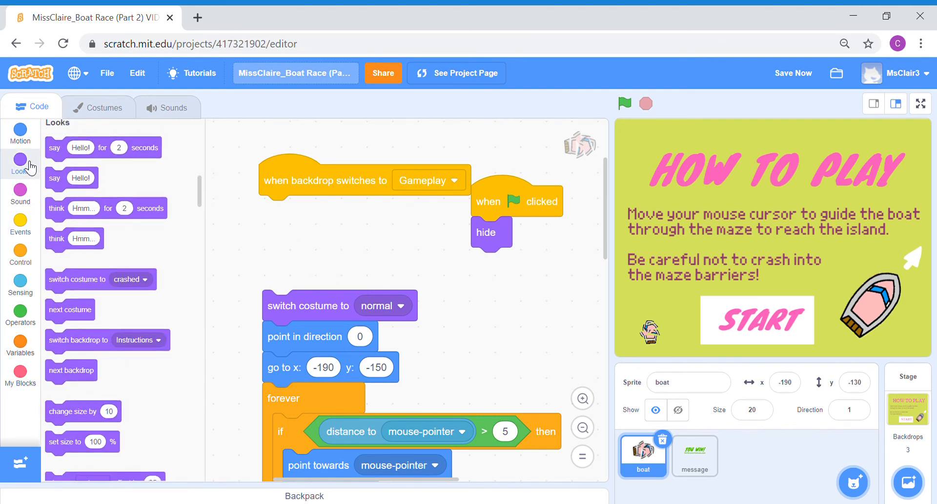
scroll("down", 3)
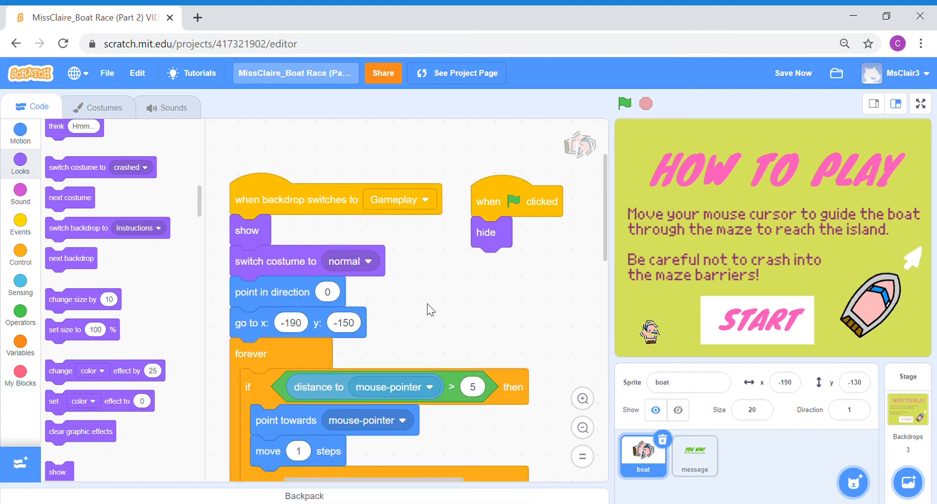
mouse_move(581, 427)
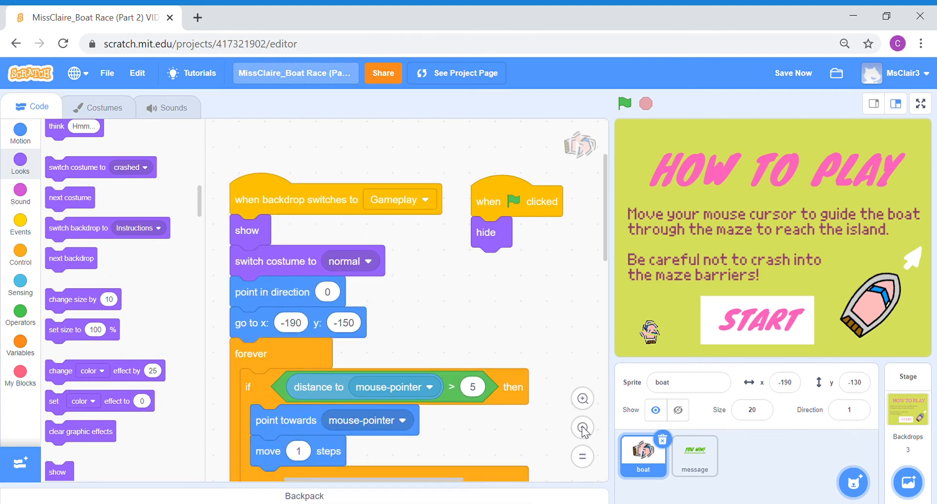
left_click(583, 428)
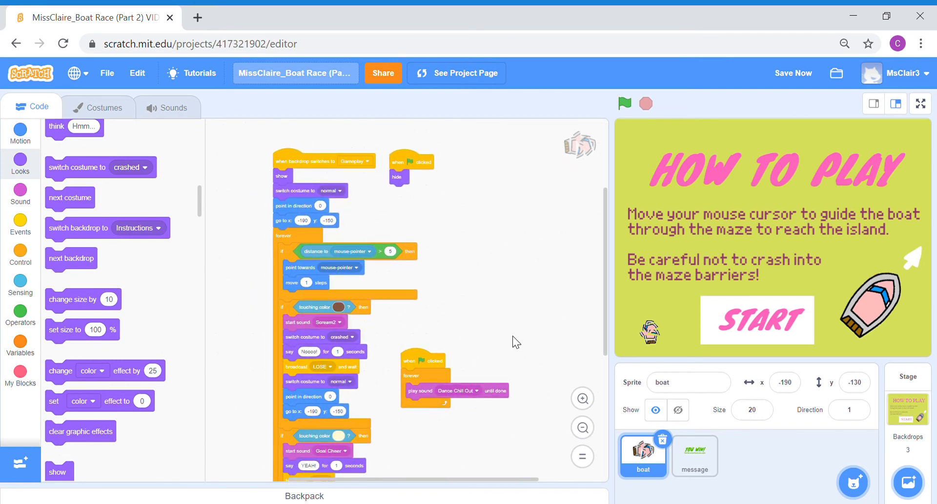
mouse_move(825, 199)
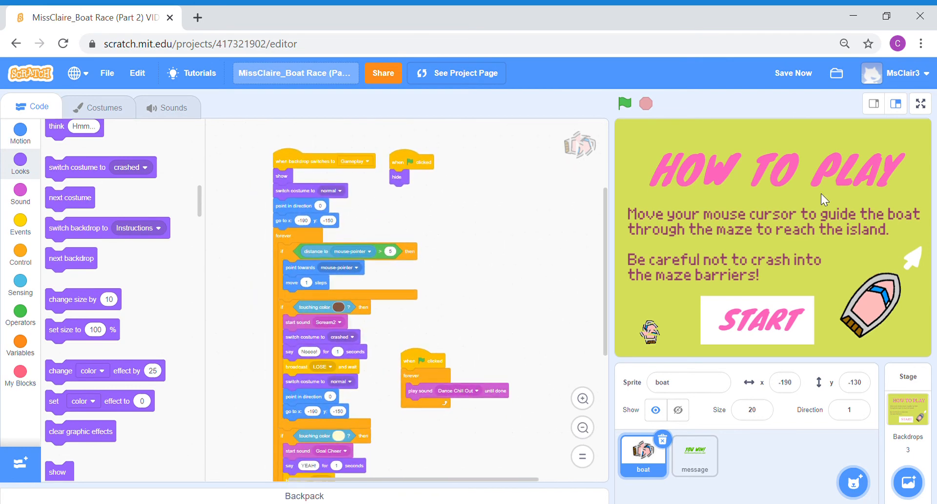
left_click(920, 104)
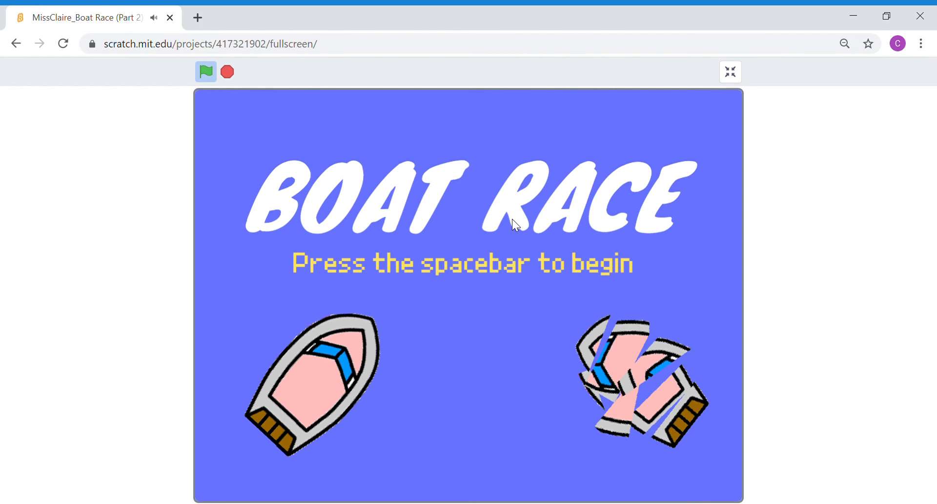
Play through Title, Instructions and the maze to Game Over, then stop the game.
key("space")
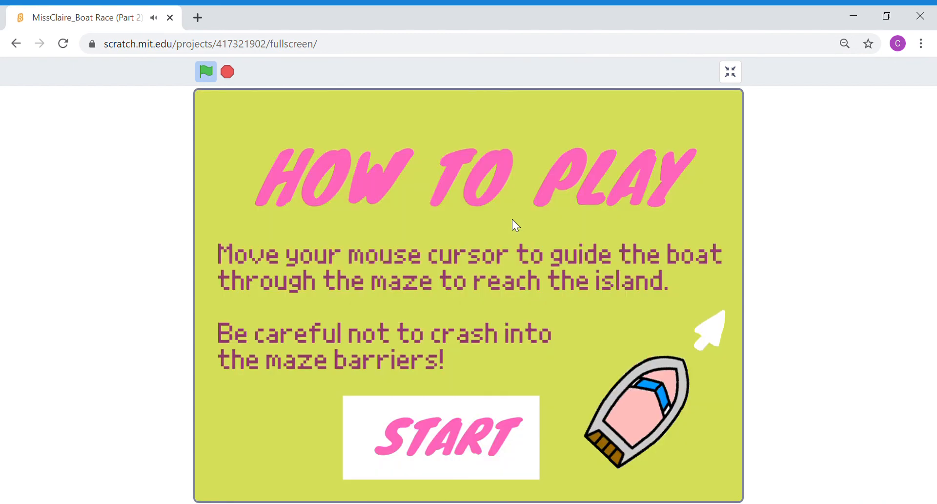
mouse_move(468, 433)
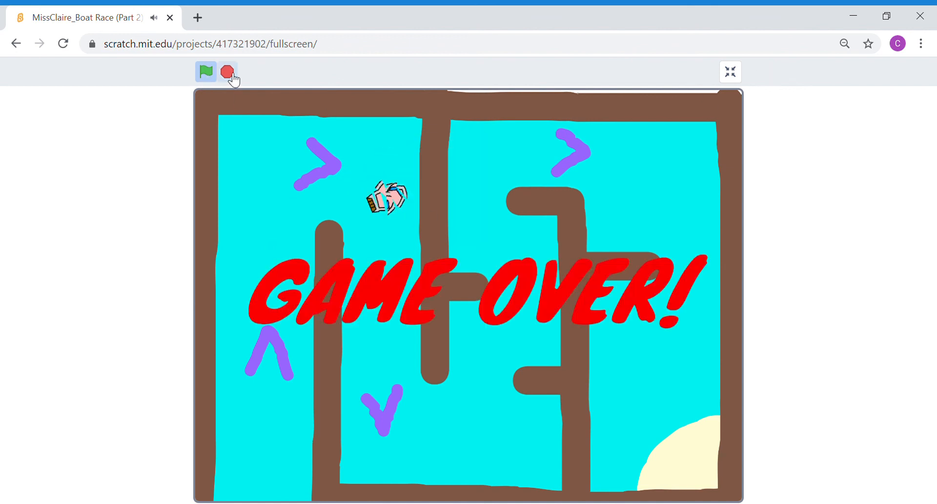
left_click(730, 71)
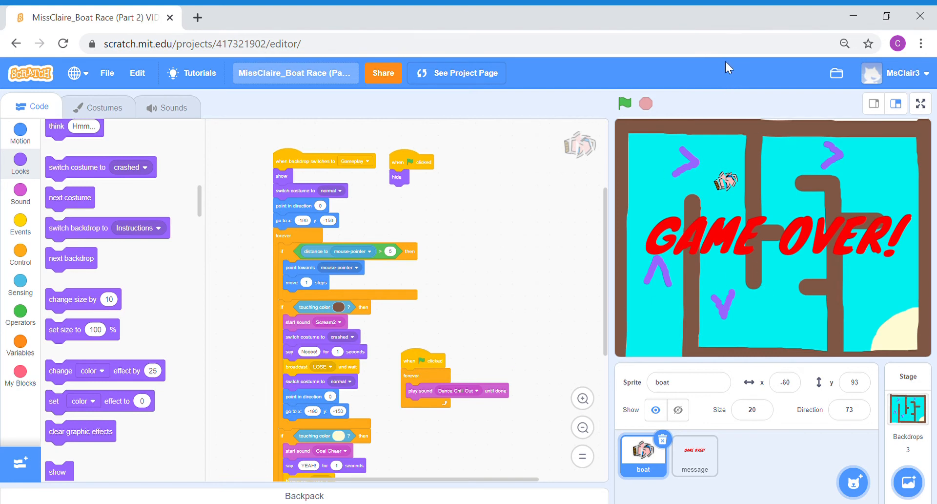
Save the Boat Race project with File > Save now.
left_click(107, 73)
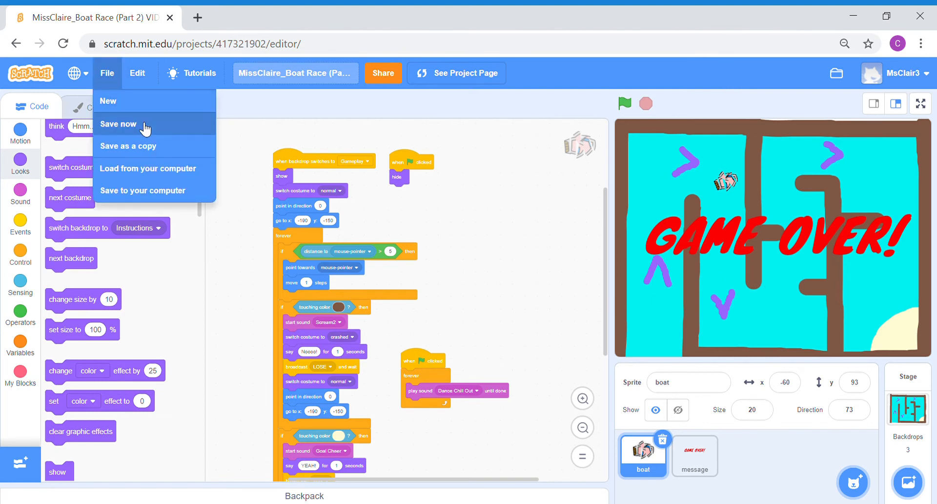
left_click(119, 124)
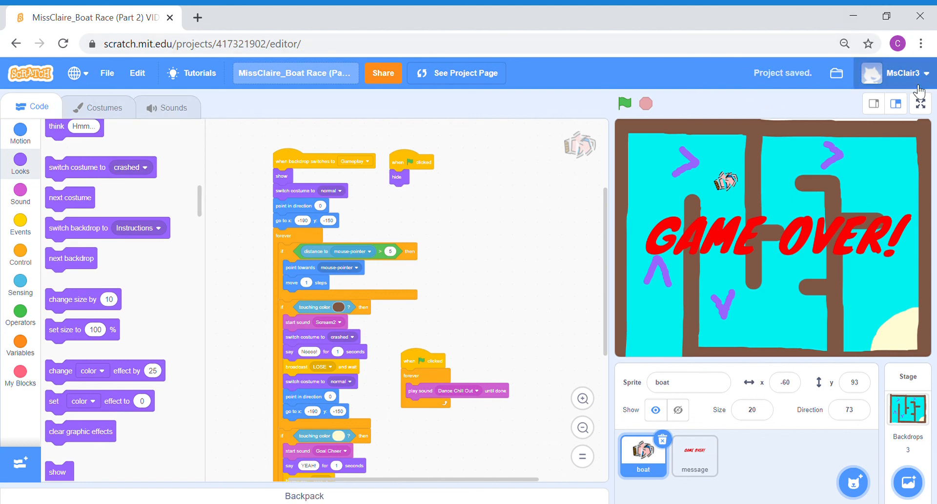
mouse_move(724, 148)
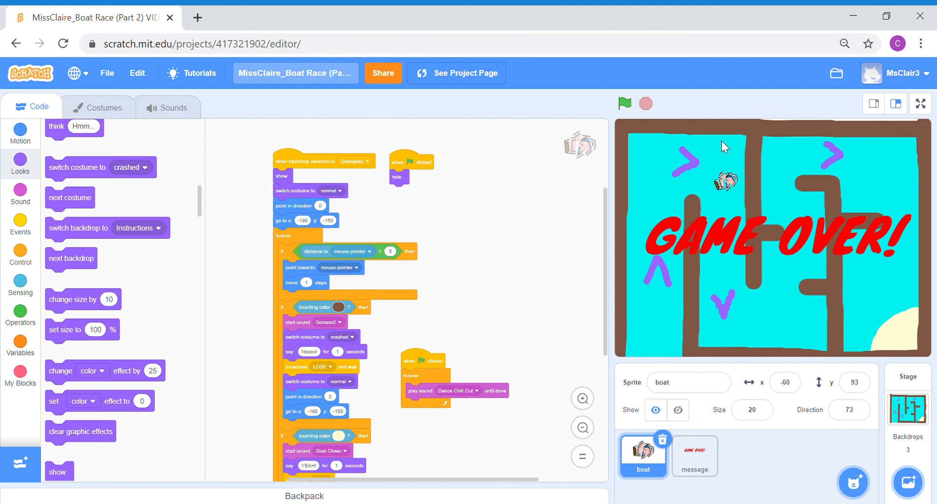